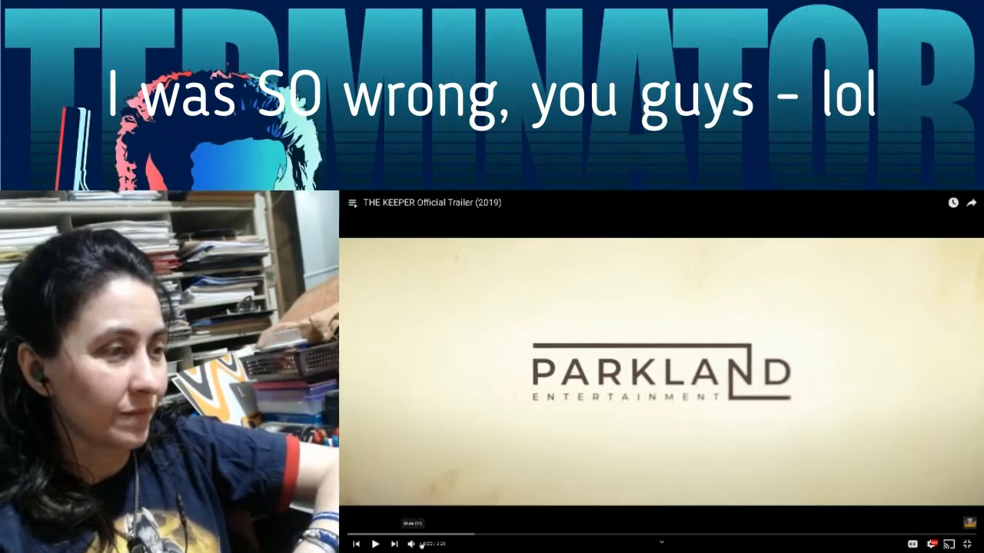
- Play The Keeper (2019) official trailer in the embedded YouTube player
{"action": "left_click", "coordinate": [375, 544]}
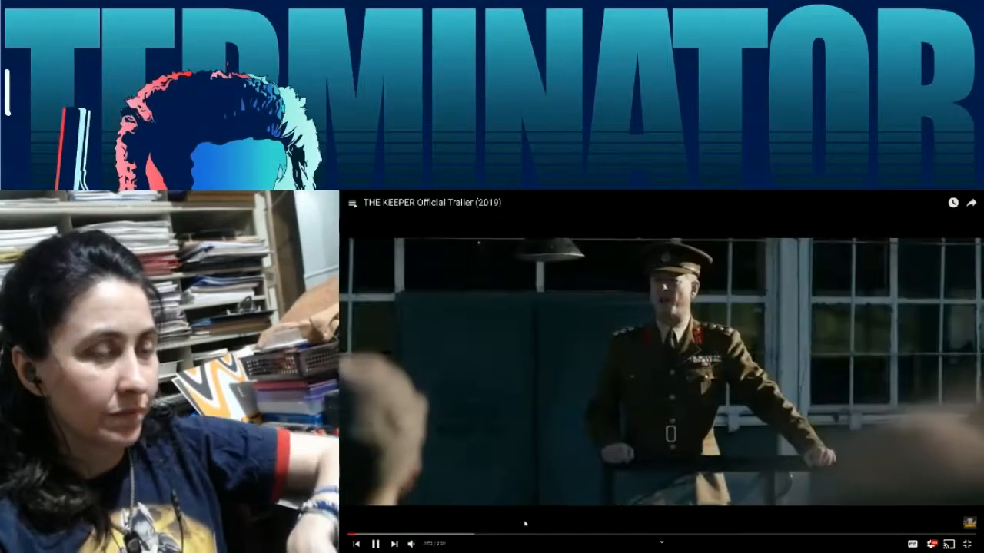